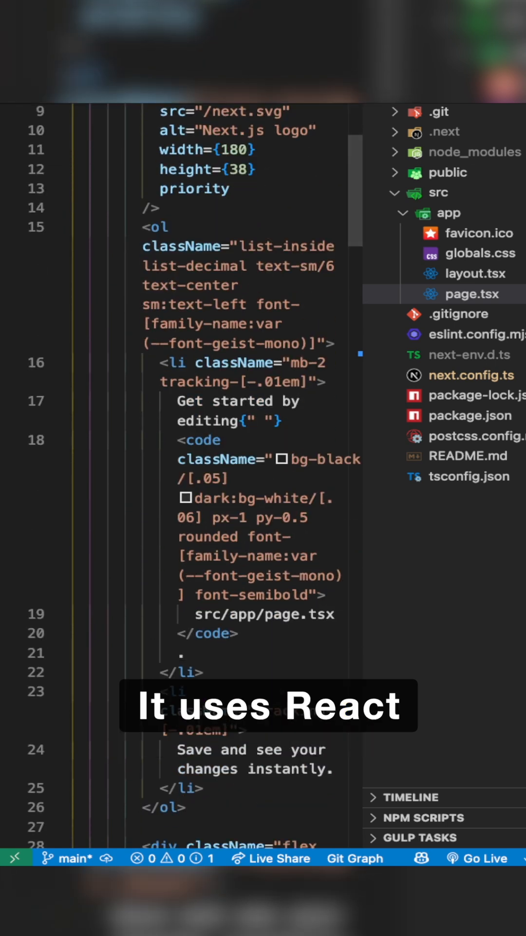
Scroll the Project Structure docs past the routing and metadata file-convention tables down to Route groups
left_click(472, 273)
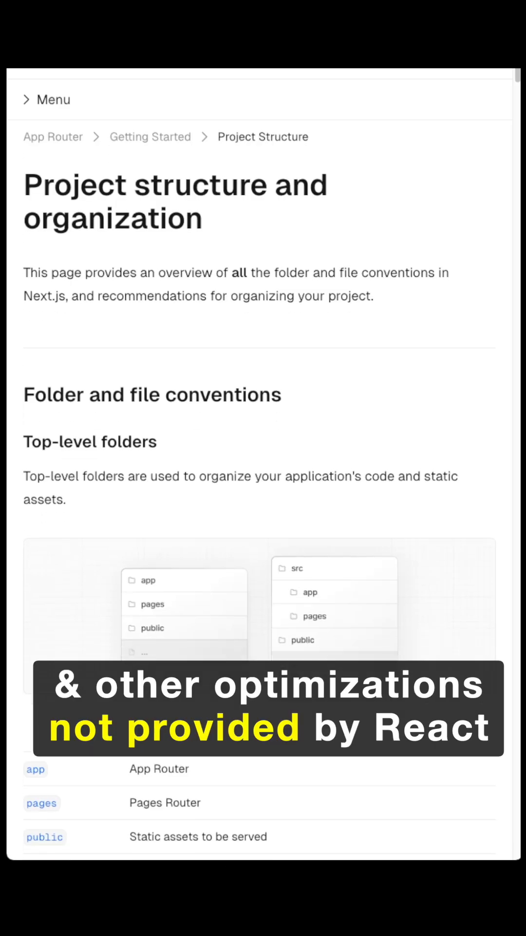
scroll("down", 3)
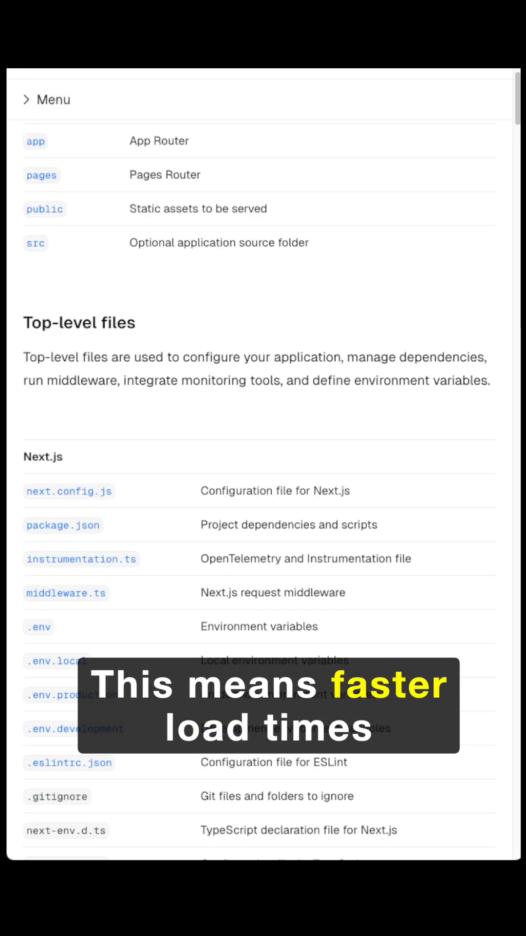
scroll("down", 3)
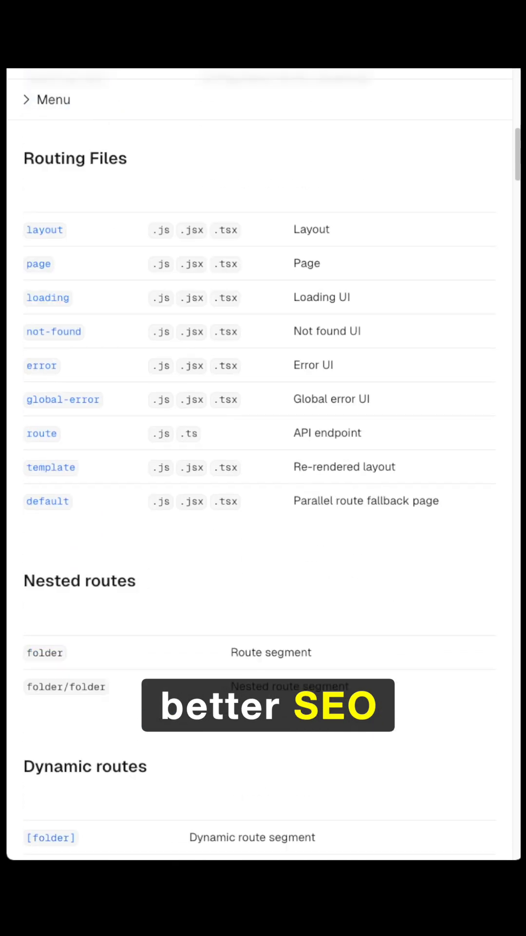
scroll("down", 3)
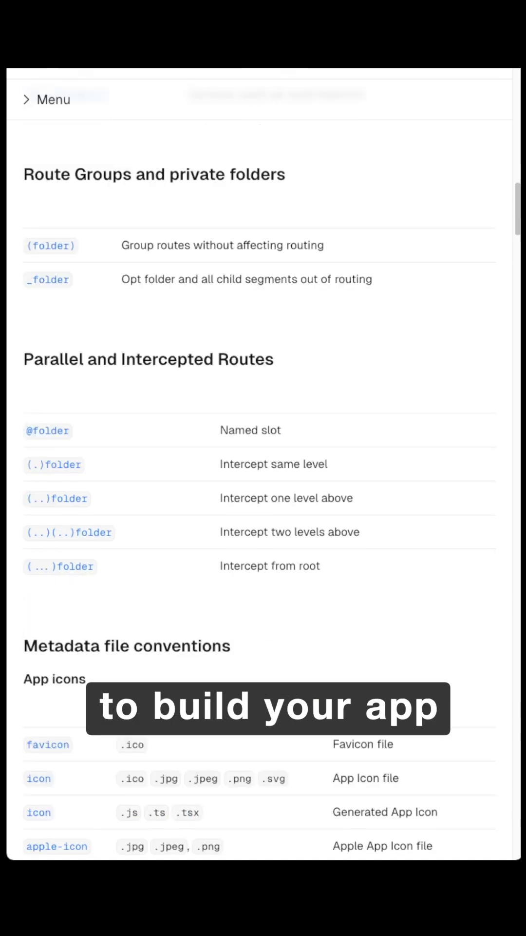
scroll("down", 3)
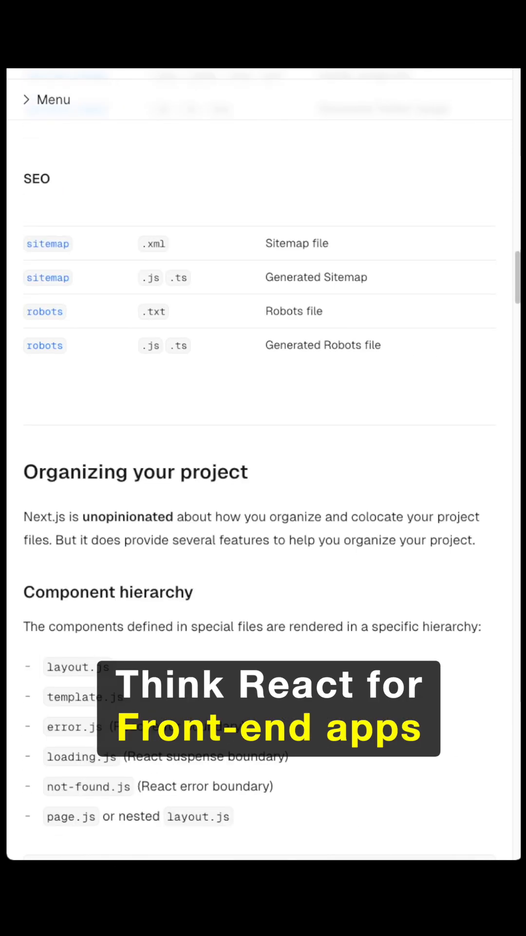
scroll("down", 3)
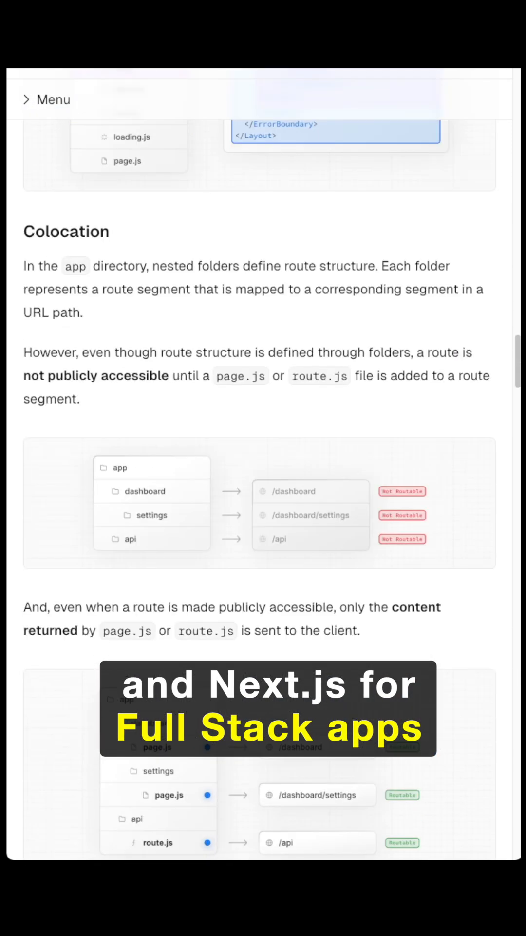
scroll("down", 3)
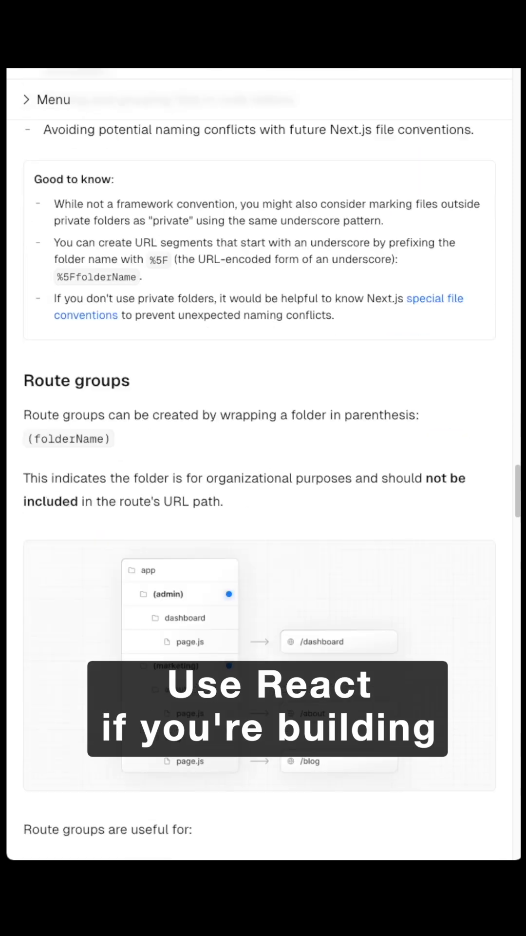